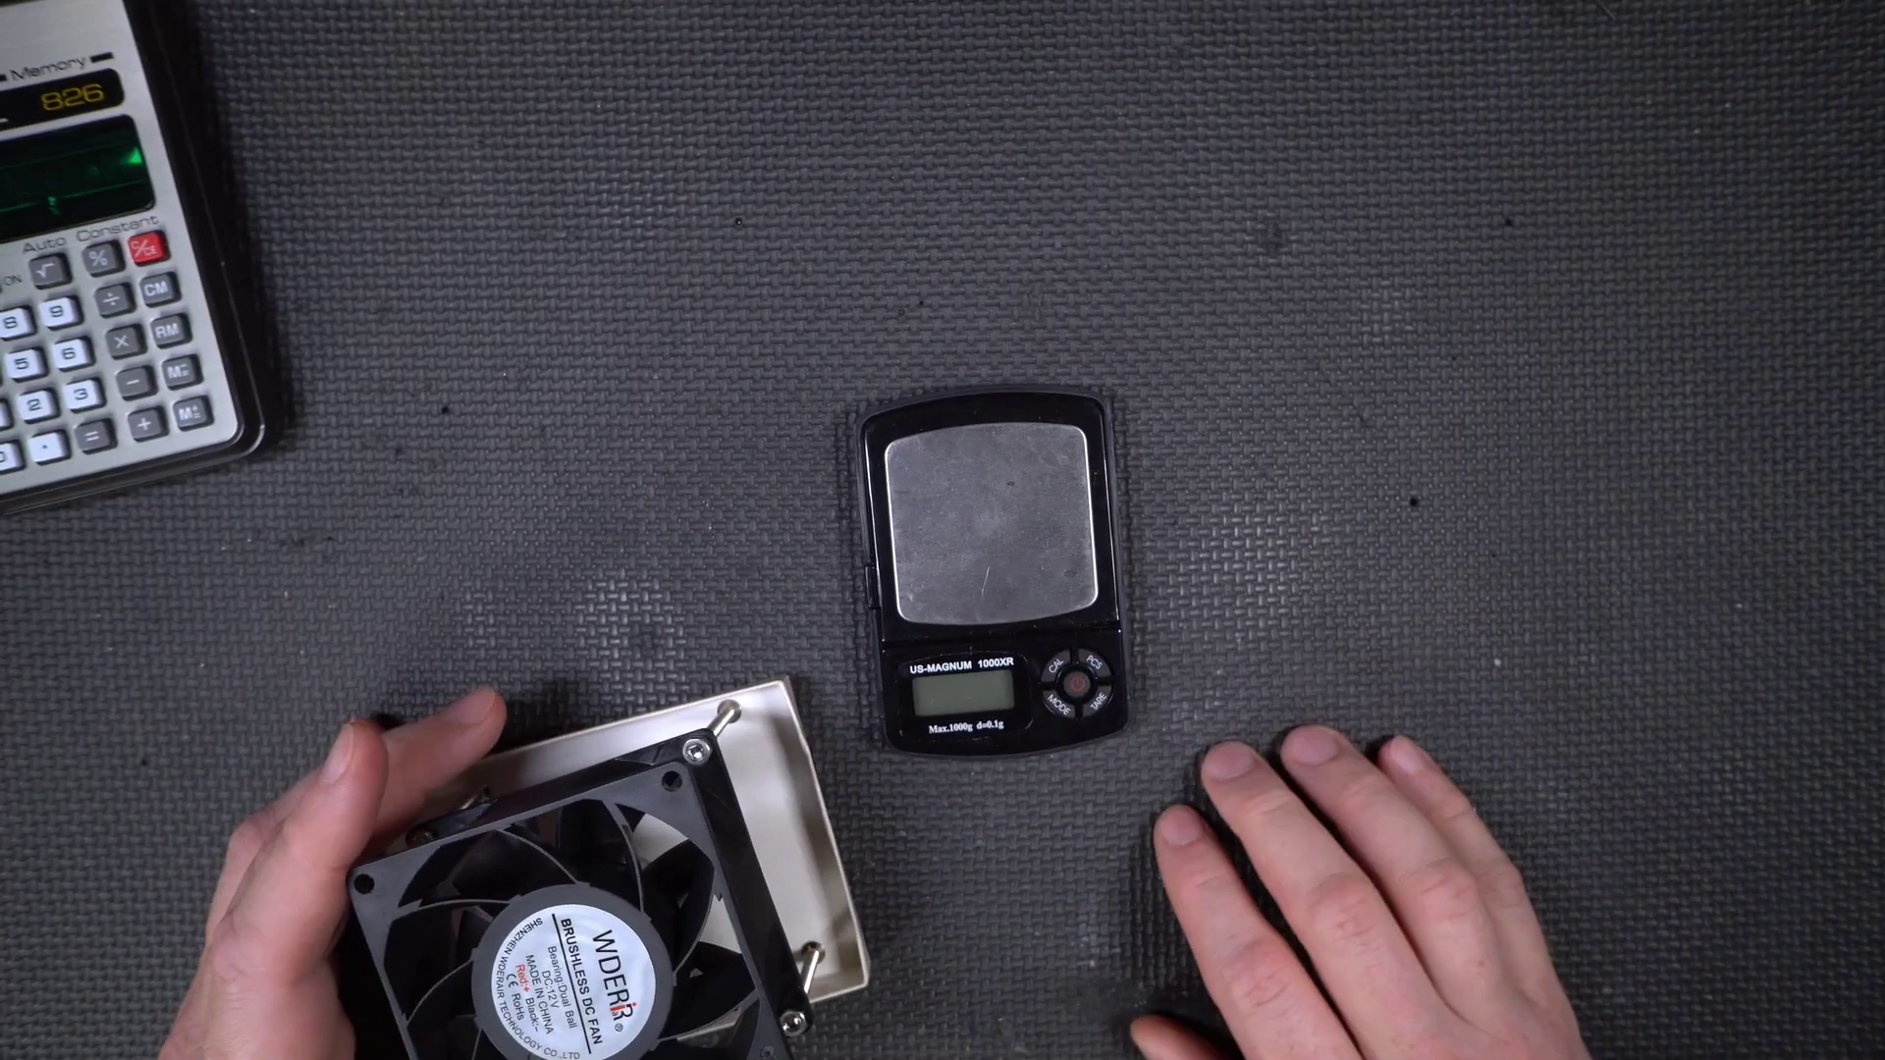
click(1076, 689)
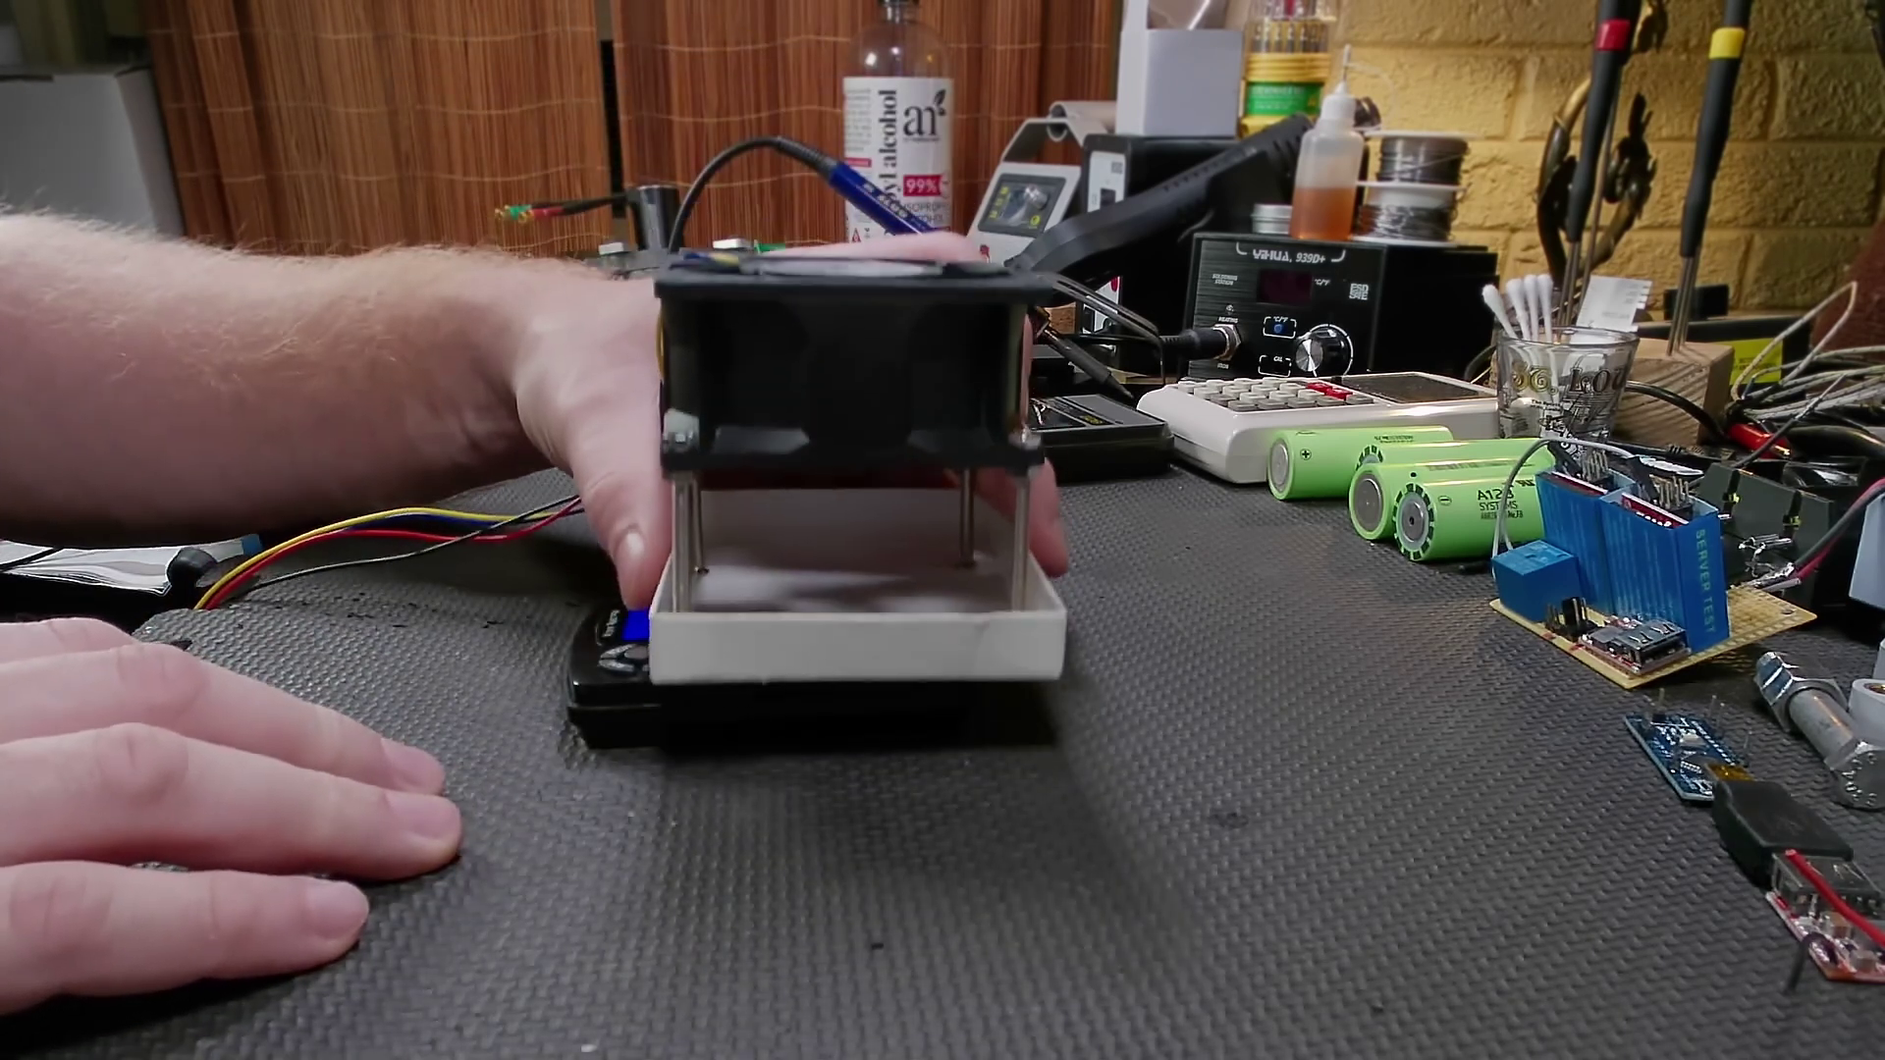
click(420, 884)
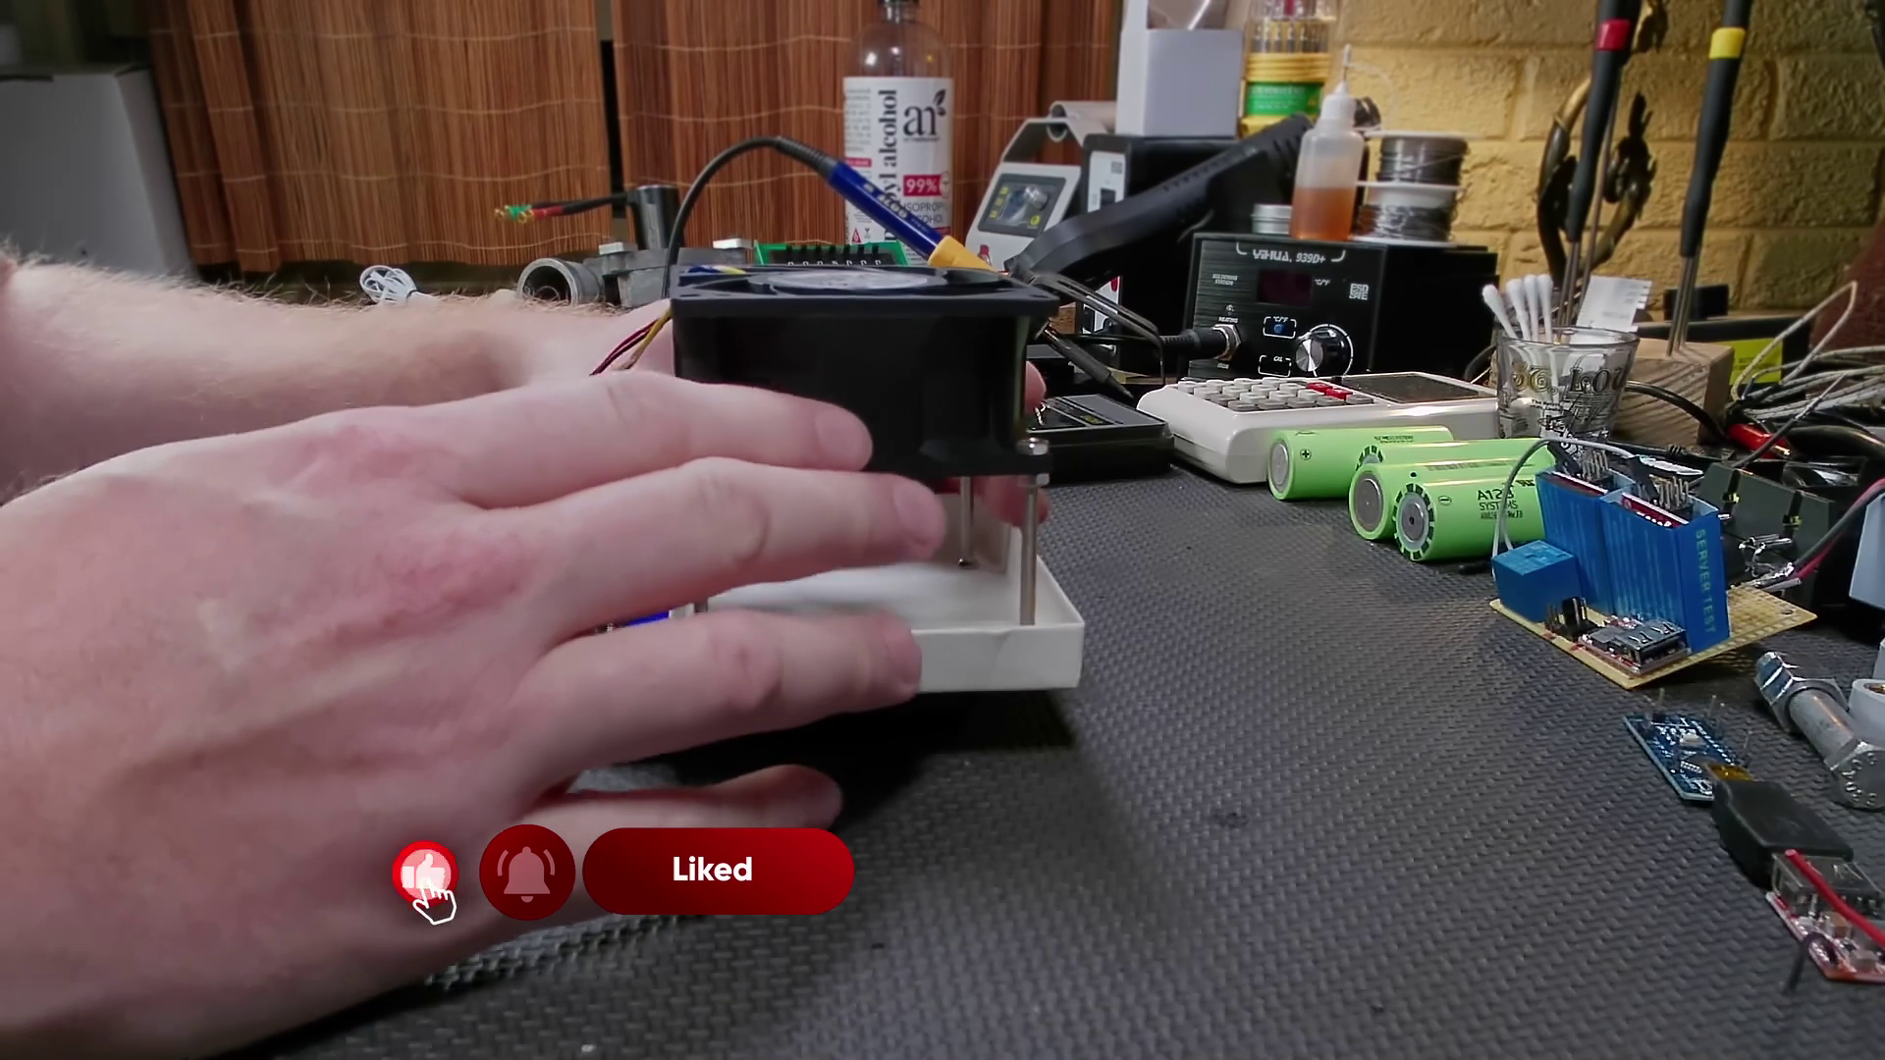